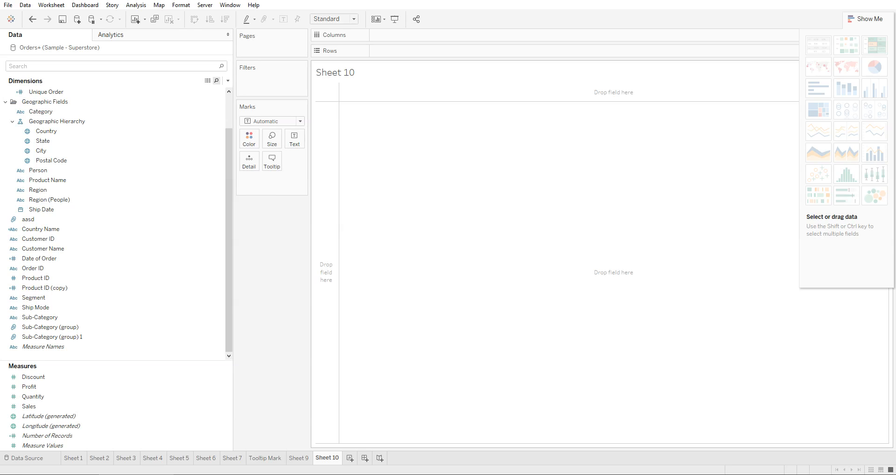
# Build a descending horizontal bar chart of SUM(Sales) by State, New York highest
pyautogui.click(38, 238)
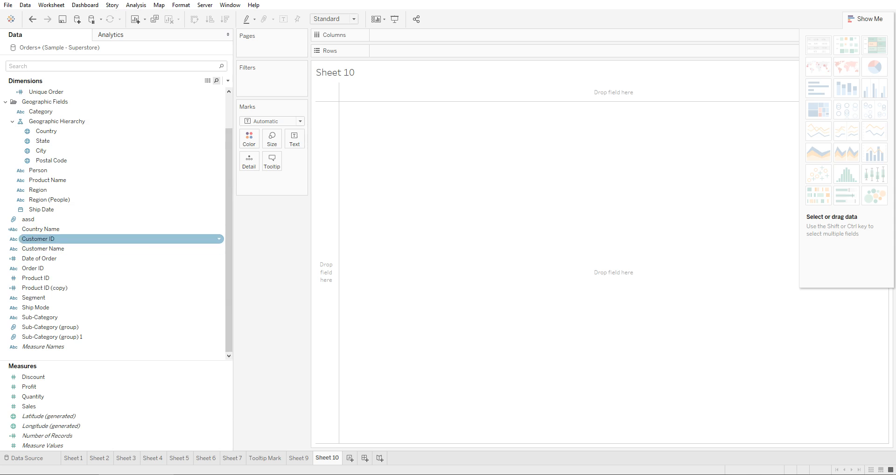
pyautogui.click(33, 268)
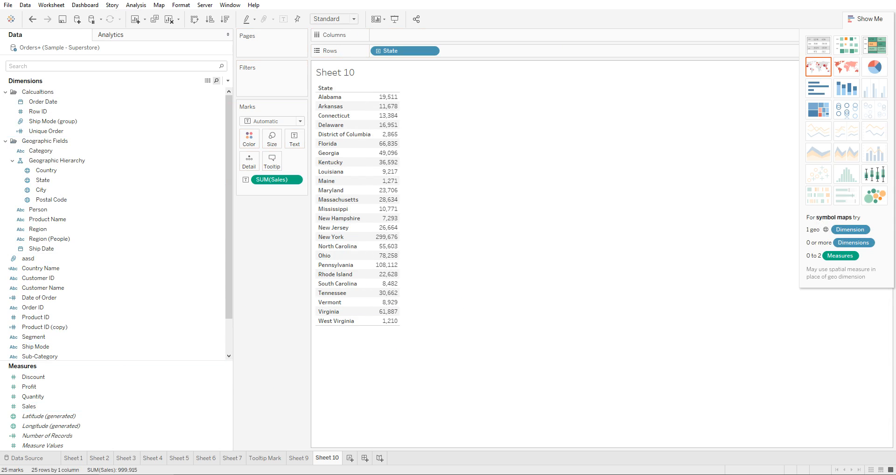
pyautogui.click(56, 160)
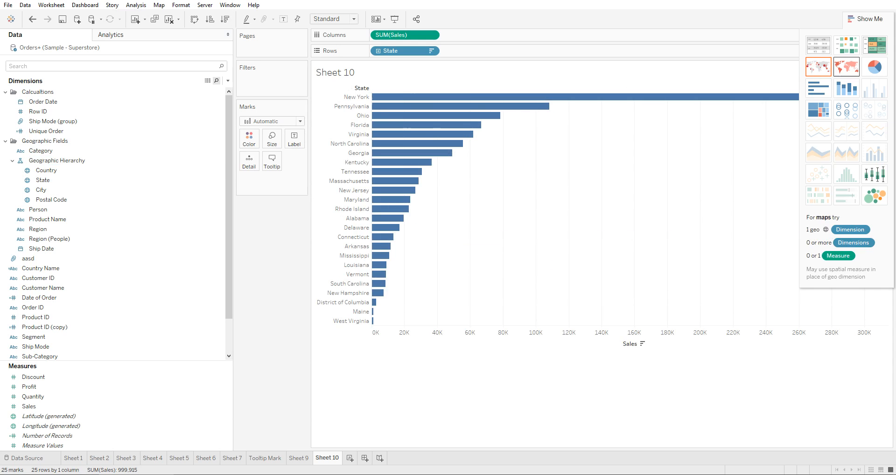
pyautogui.moveTo(463, 106)
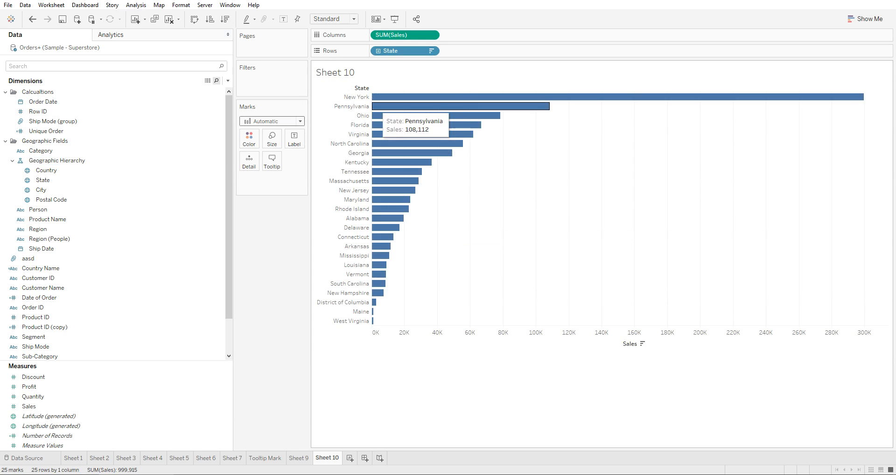
pyautogui.moveTo(417, 143)
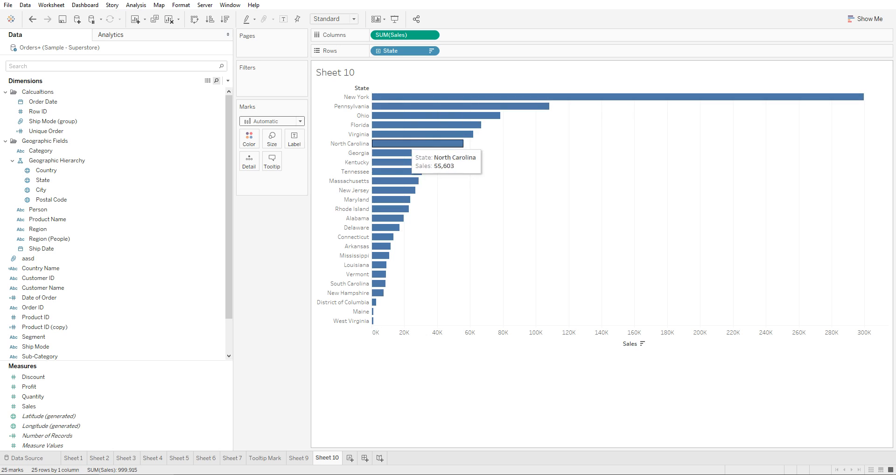
# Open, close, and reopen the Marks type list to browse the available mark types
pyautogui.click(271, 121)
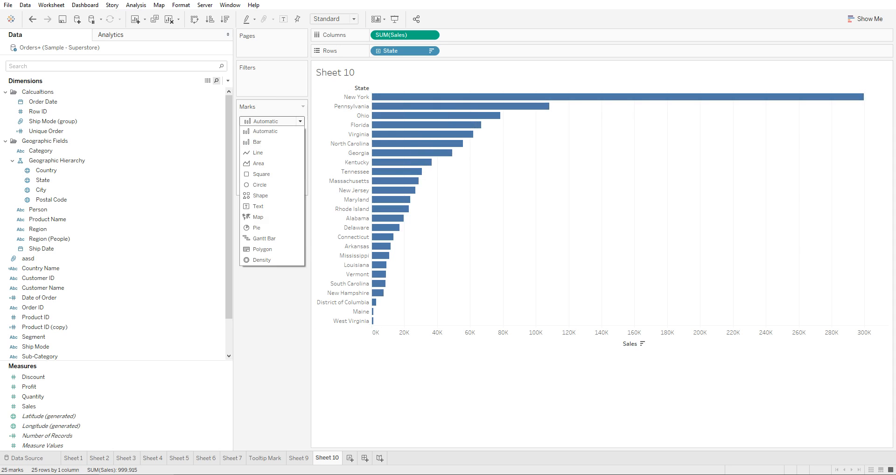
pyautogui.click(272, 120)
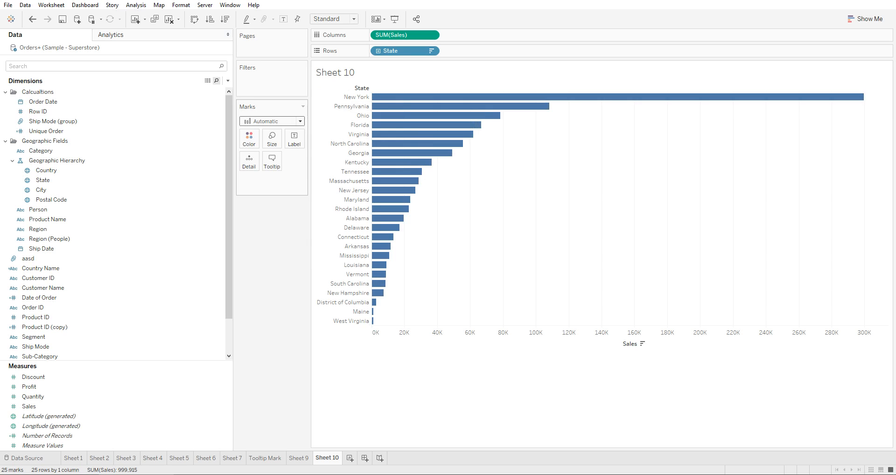
pyautogui.click(270, 120)
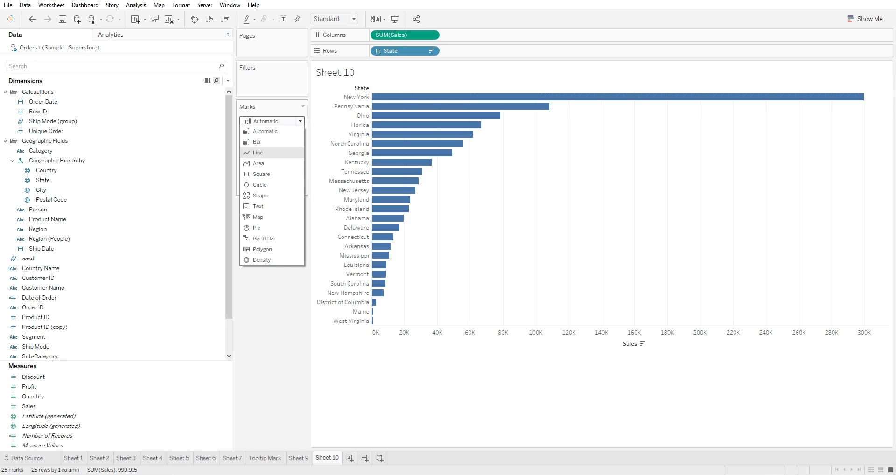
pyautogui.moveTo(257, 162)
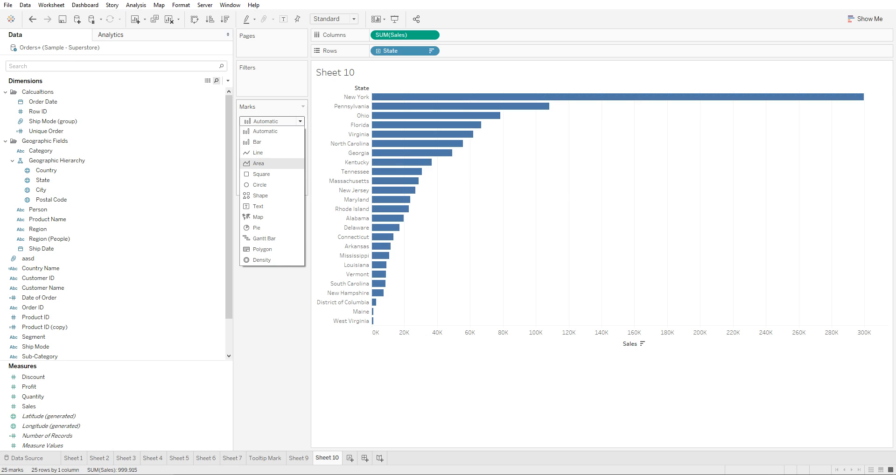
pyautogui.moveTo(260, 196)
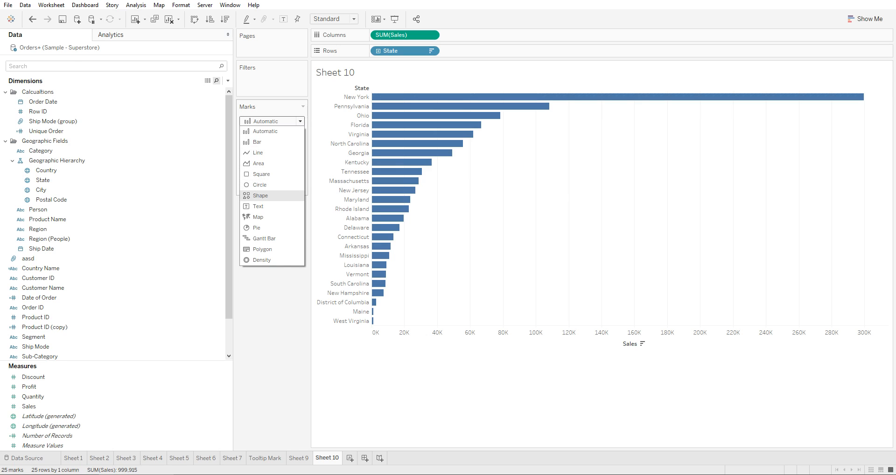
pyautogui.moveTo(257, 216)
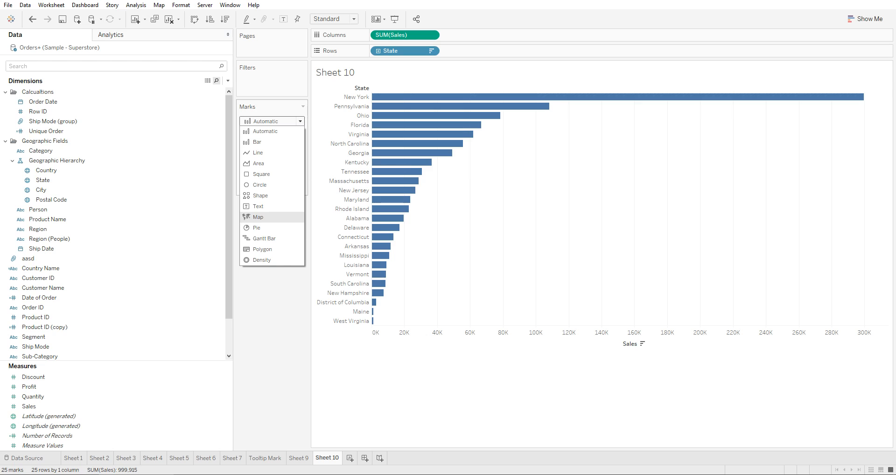
pyautogui.moveTo(272, 249)
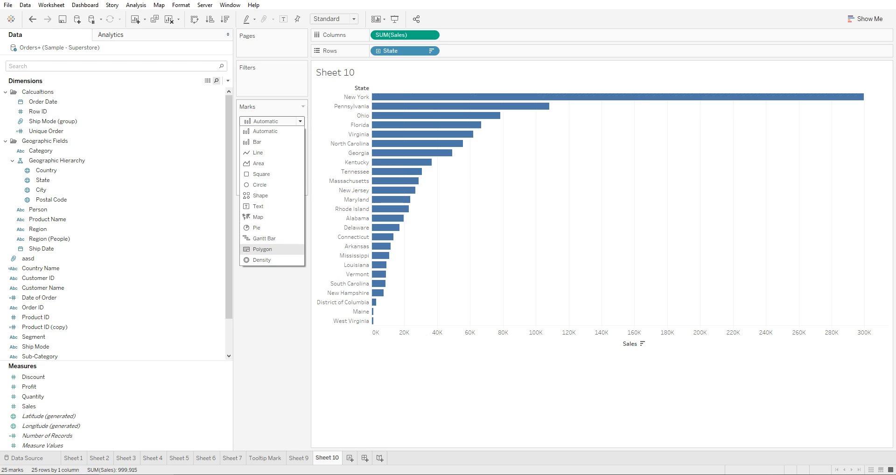
pyautogui.moveTo(256, 216)
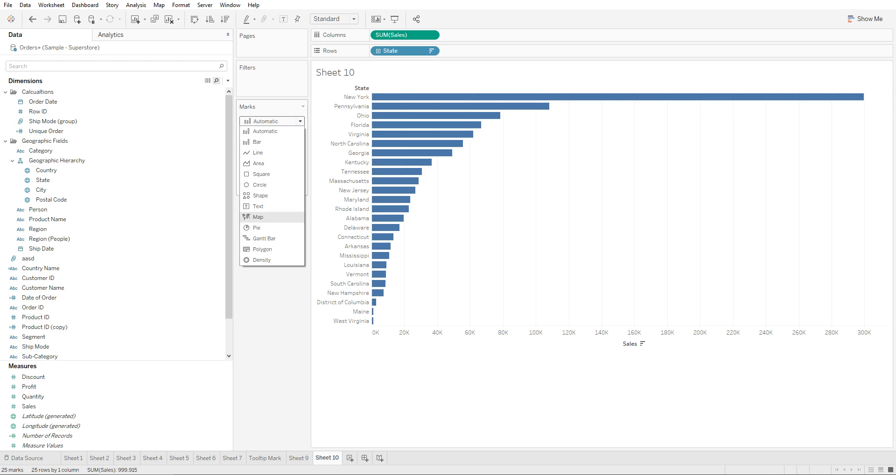
pyautogui.moveTo(257, 153)
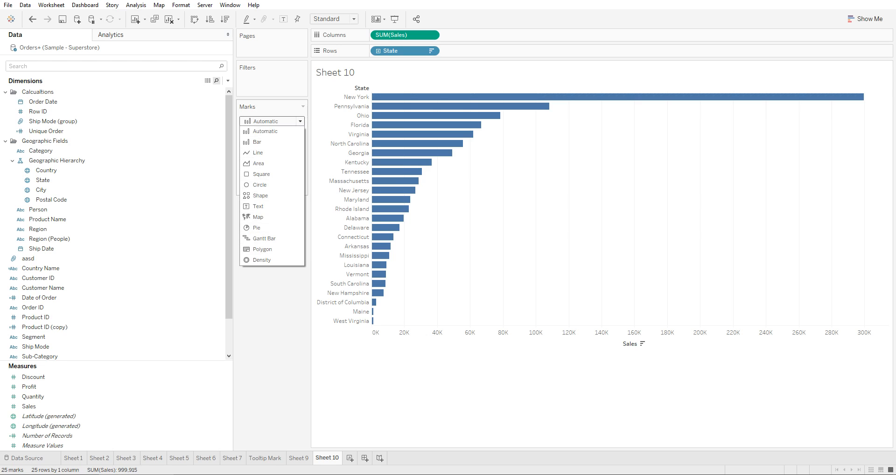
pyautogui.moveTo(257, 153)
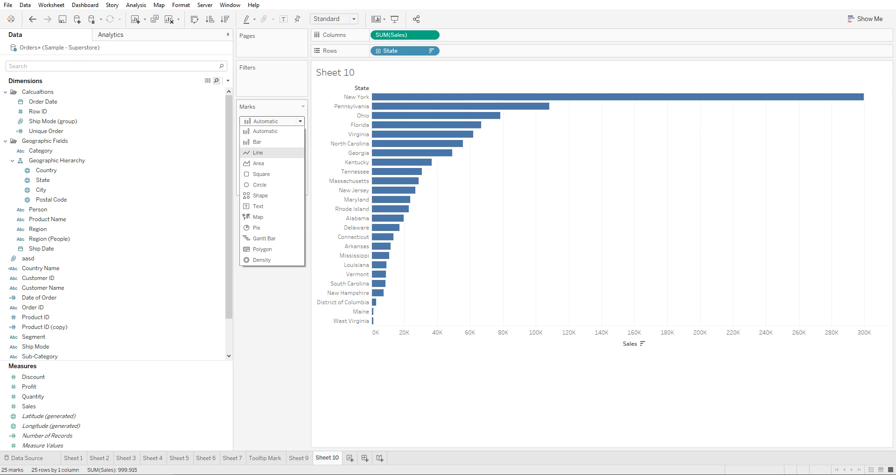
# Switch marks to Line, showing SUM(Sales) by YEAR(Order Date) from 2015 to 2018
pyautogui.click(257, 152)
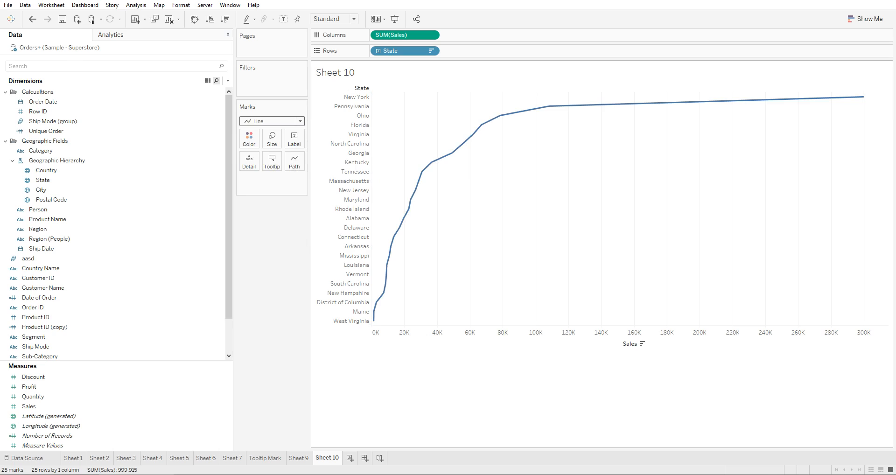
pyautogui.click(361, 88)
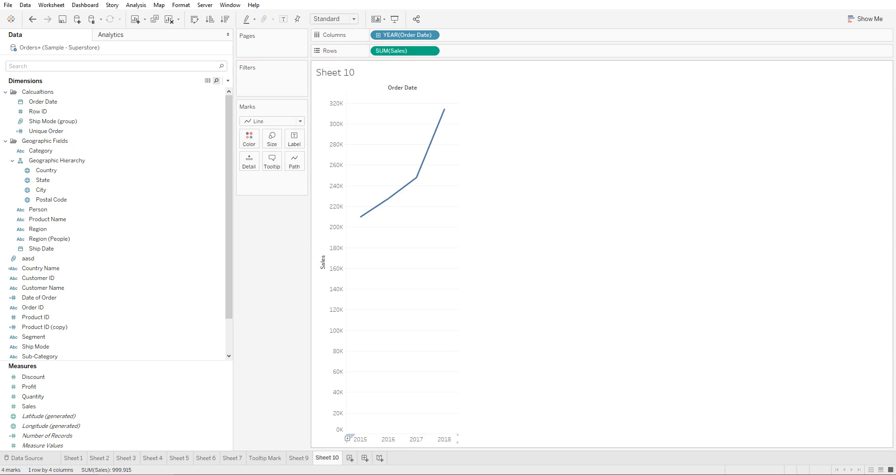
pyautogui.moveTo(361, 216)
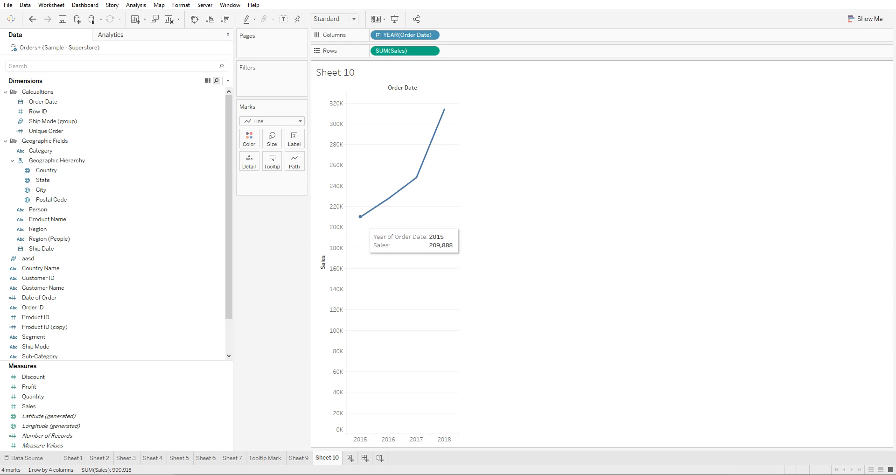
pyautogui.moveTo(445, 110)
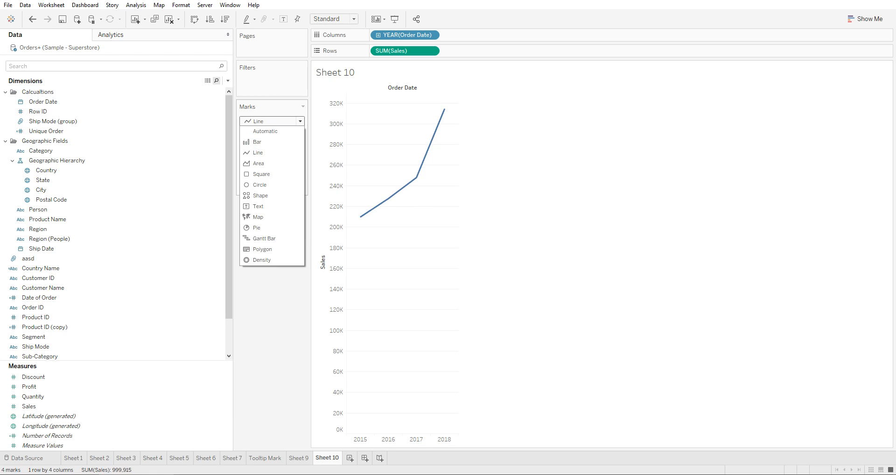
# Undo back to the Automatic-marks state sales bar chart, then check the Marks type list
pyautogui.click(392, 18)
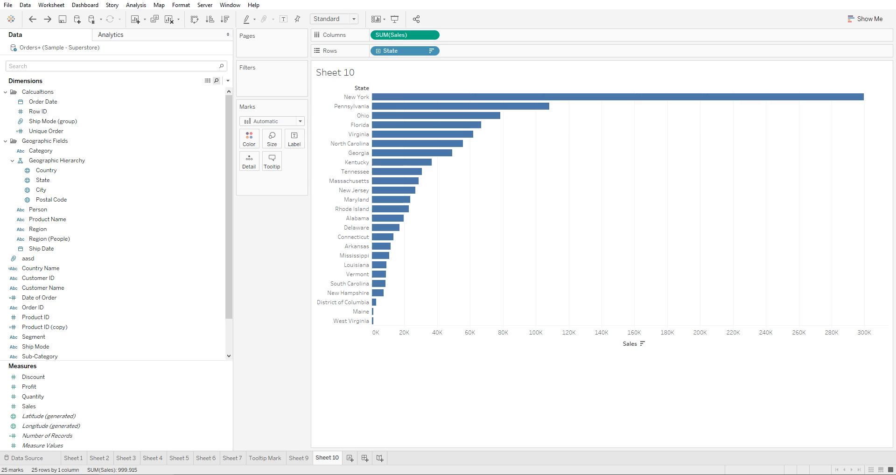
pyautogui.click(272, 120)
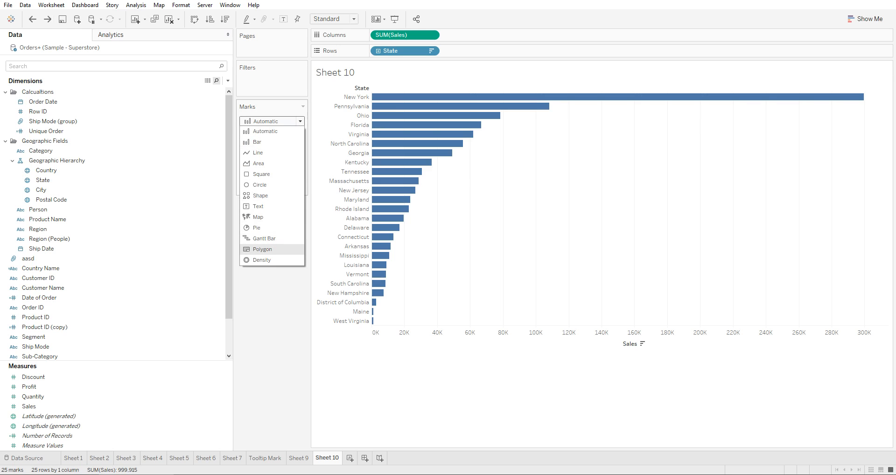
pyautogui.click(272, 121)
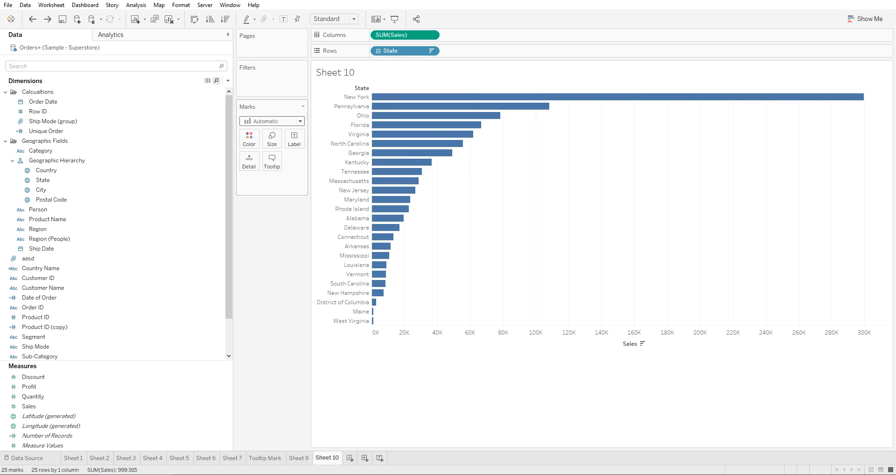
# Set the mark type to Shape, giving open circles, and show the shape palette
pyautogui.click(272, 120)
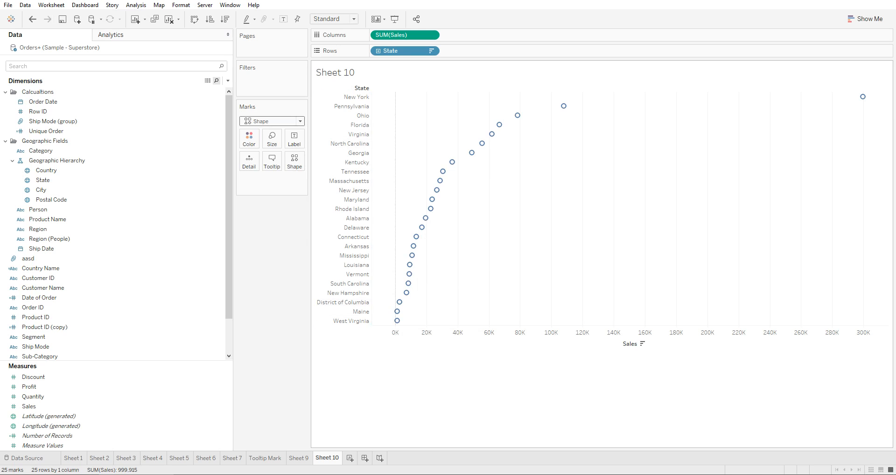
pyautogui.moveTo(862, 96)
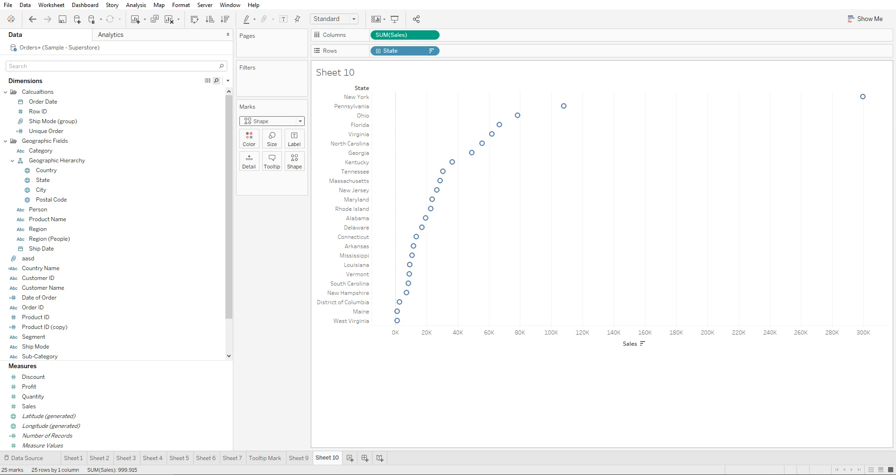
pyautogui.moveTo(406, 292)
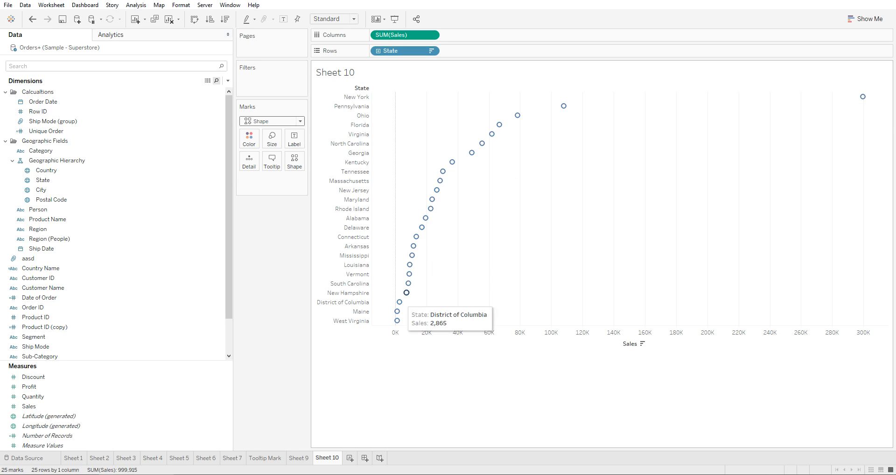
pyautogui.moveTo(397, 301)
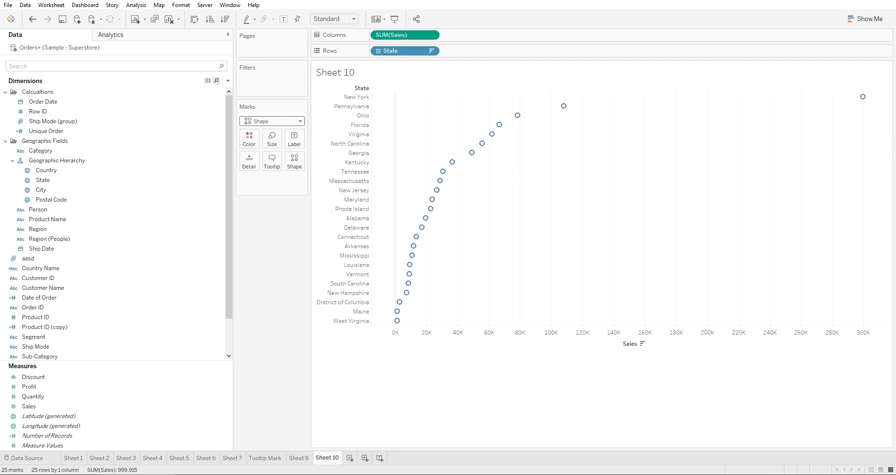
pyautogui.click(294, 161)
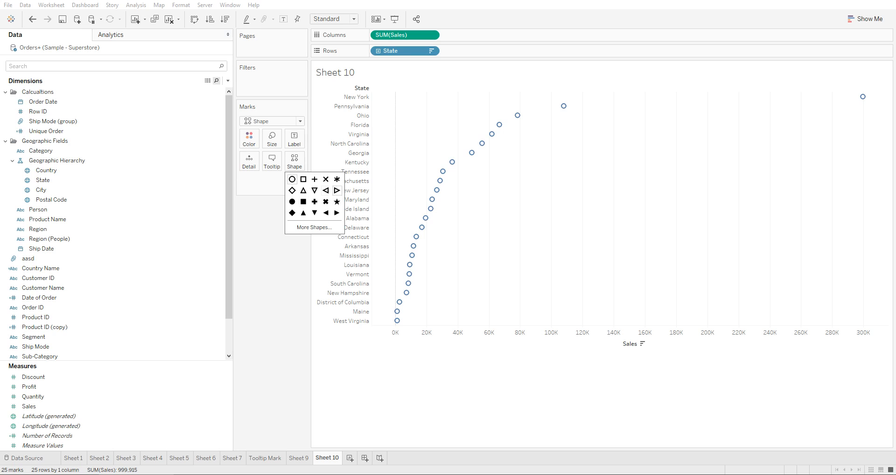
# Try Bug Tracking ladybug shapes in More Shapes, then apply the KPI palette's red diamond
pyautogui.click(292, 201)
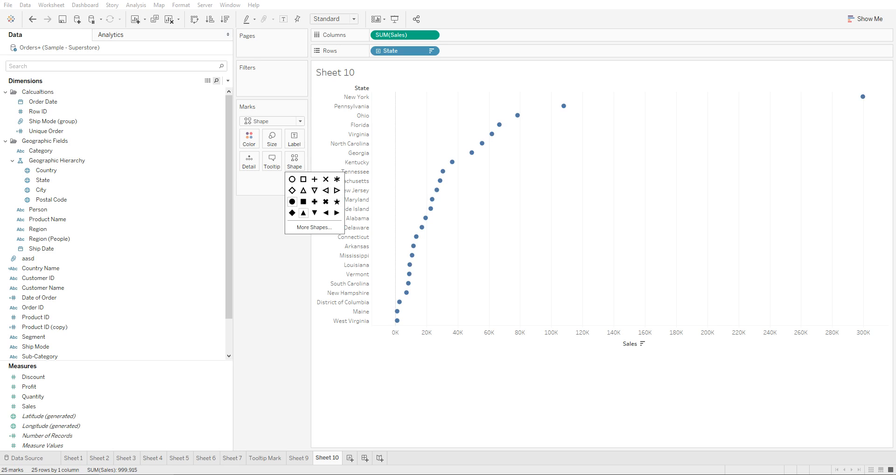
pyautogui.click(313, 227)
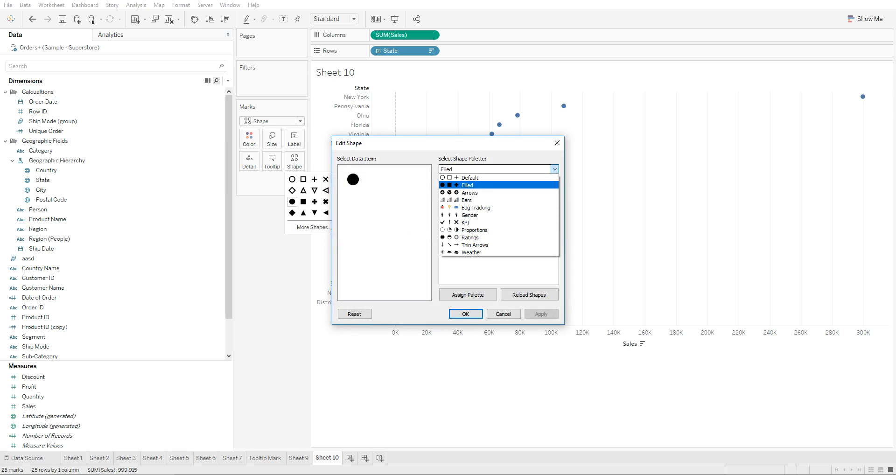
pyautogui.click(474, 206)
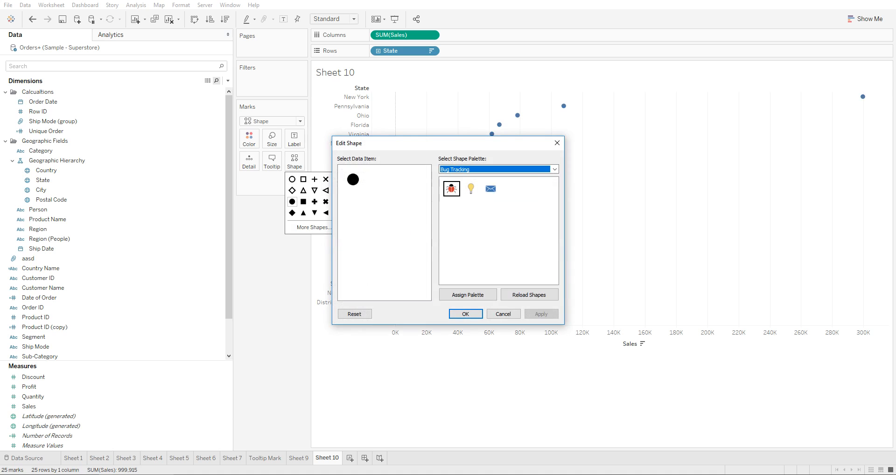
pyautogui.click(450, 188)
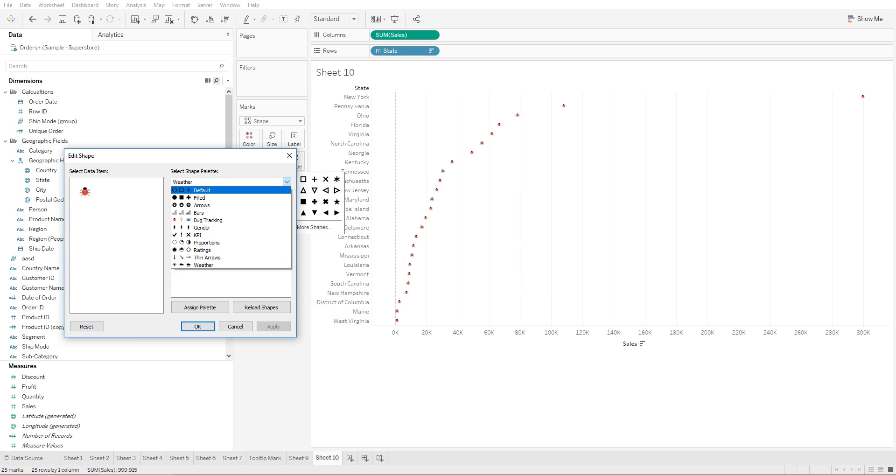
pyautogui.click(202, 227)
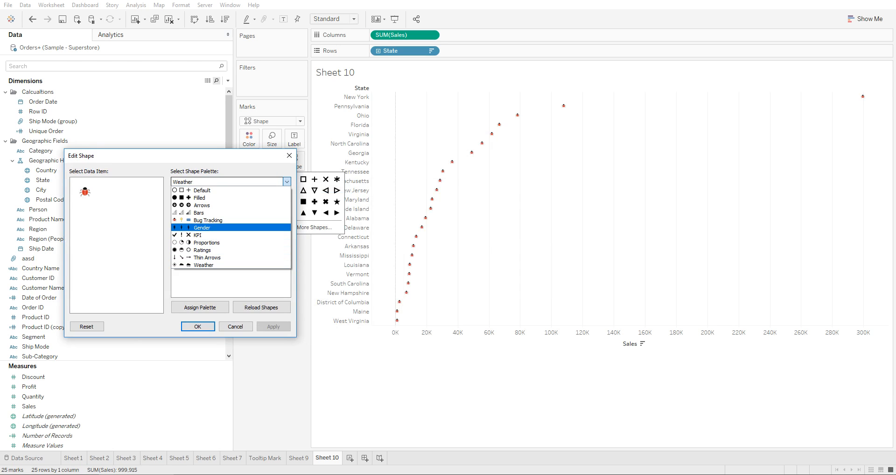
pyautogui.click(202, 235)
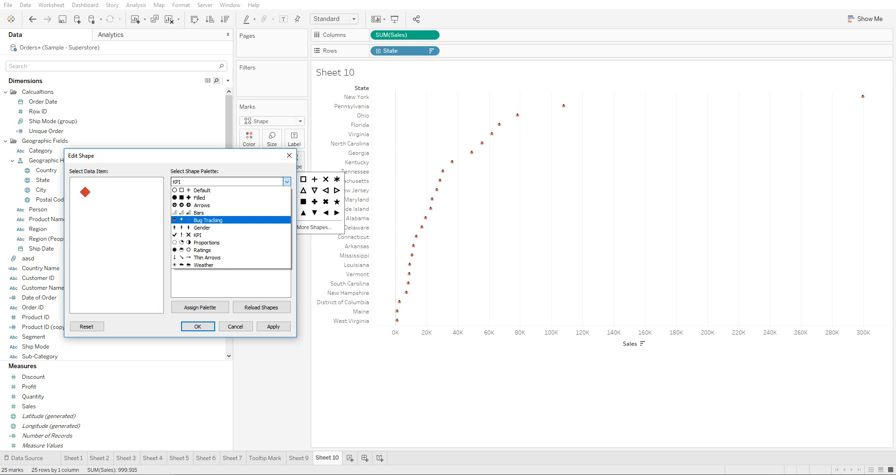
pyautogui.click(201, 205)
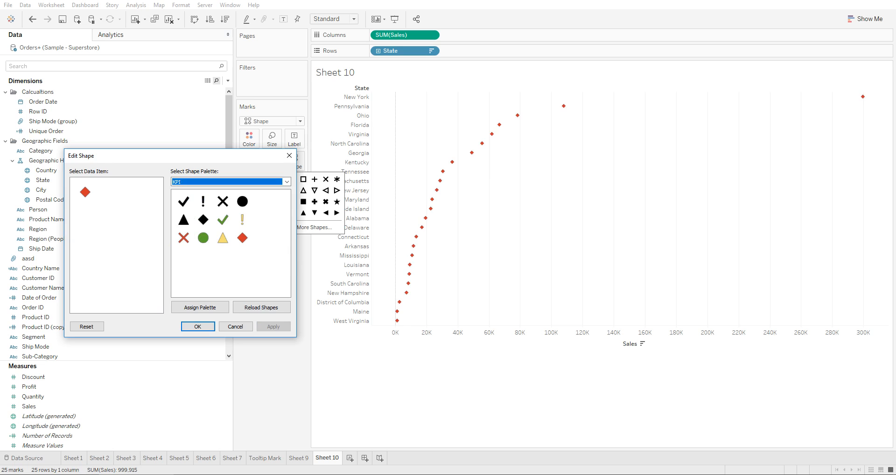
# Enlarge the diamonds with the Size slider, then browse Arrows shapes and close unchanged
pyautogui.click(197, 326)
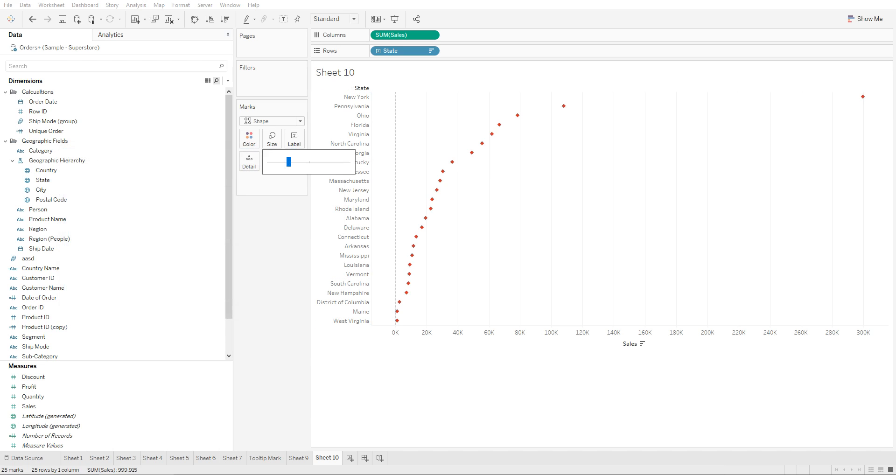
pyautogui.moveTo(288, 161); pyautogui.dragTo(326, 160)
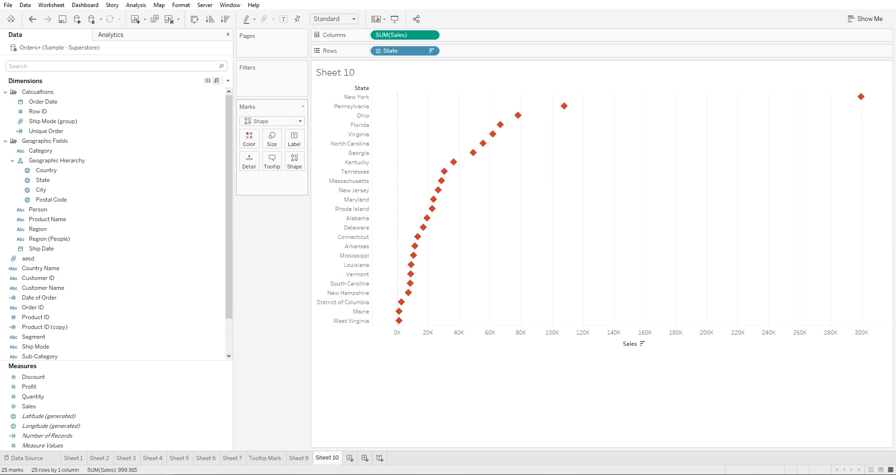
pyautogui.click(249, 138)
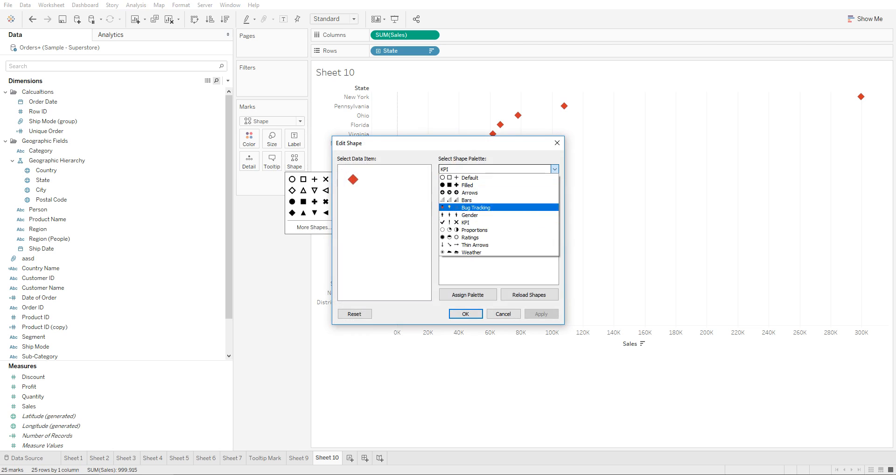
pyautogui.click(469, 184)
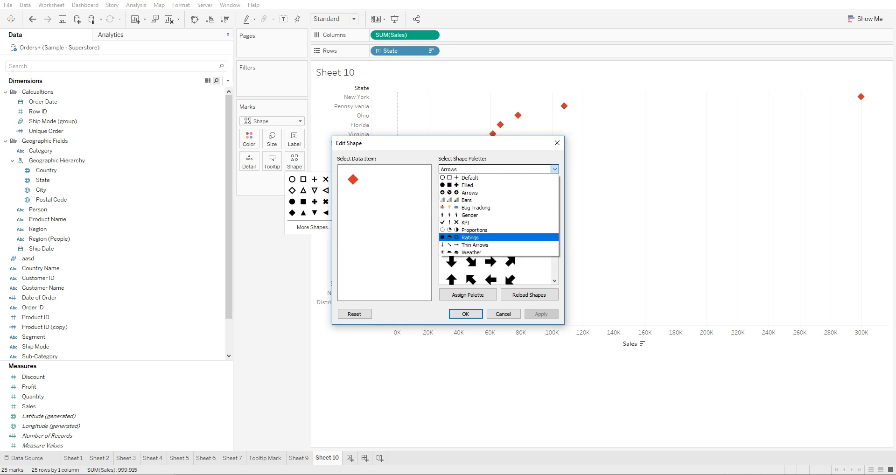
pyautogui.click(475, 207)
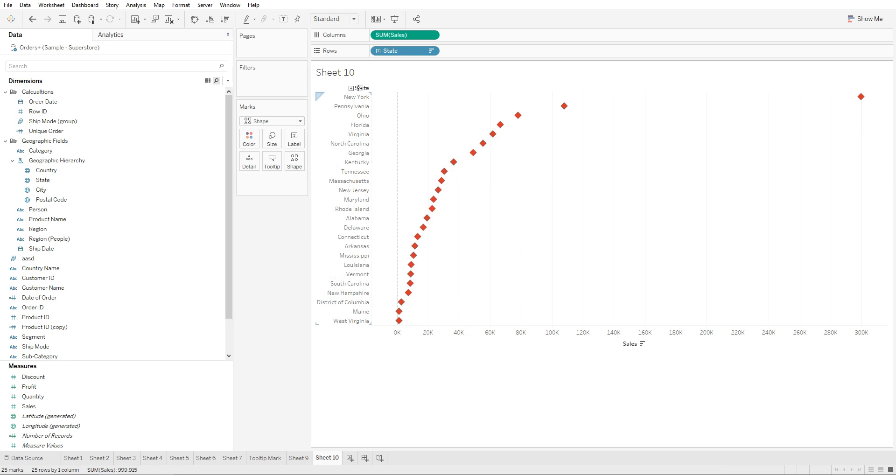
# Put Region on Shape so East states show open circles and South open squares
pyautogui.click(27, 259)
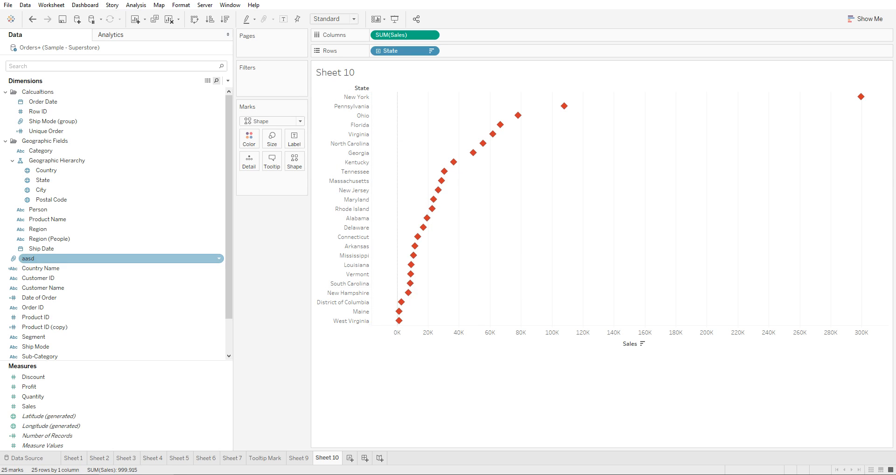
pyautogui.click(41, 248)
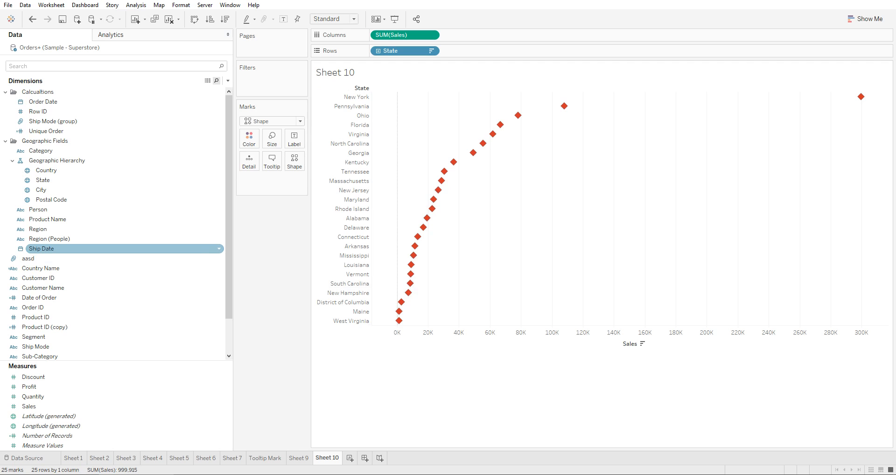
pyautogui.click(37, 228)
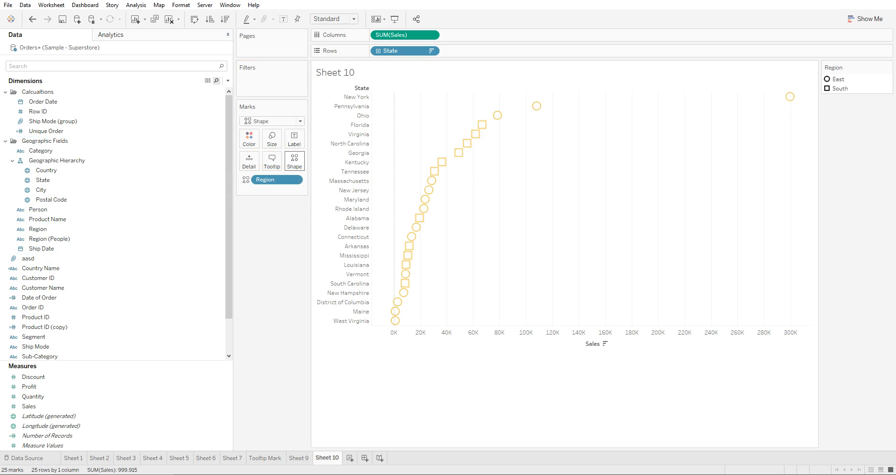
pyautogui.moveTo(295, 161)
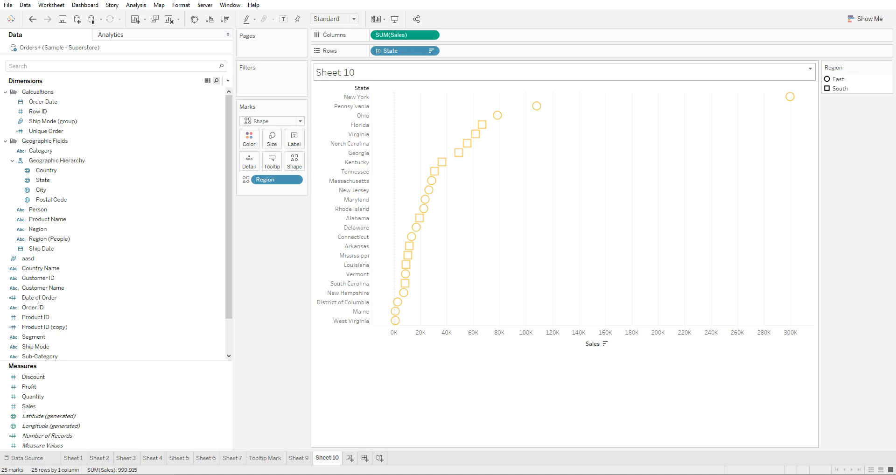
pyautogui.moveTo(790, 96)
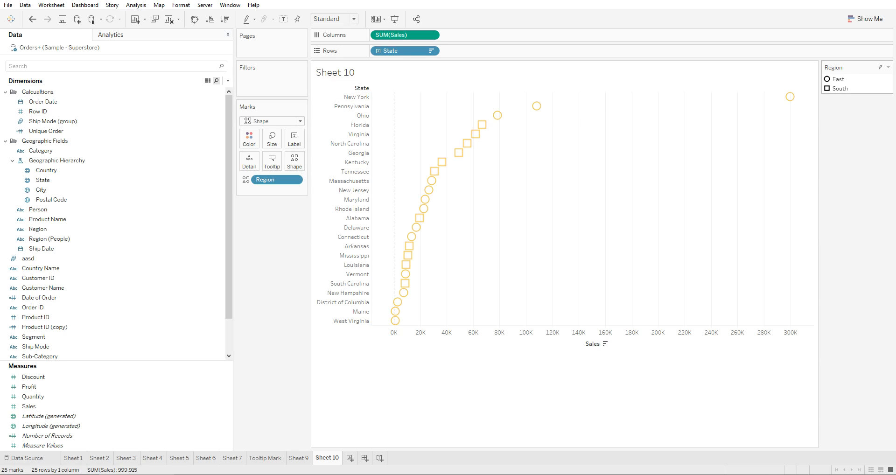
pyautogui.moveTo(790, 96)
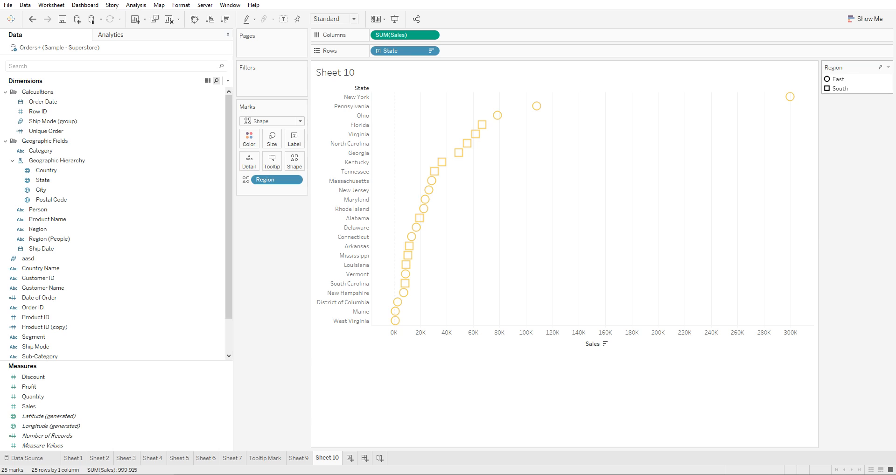
pyautogui.moveTo(475, 134)
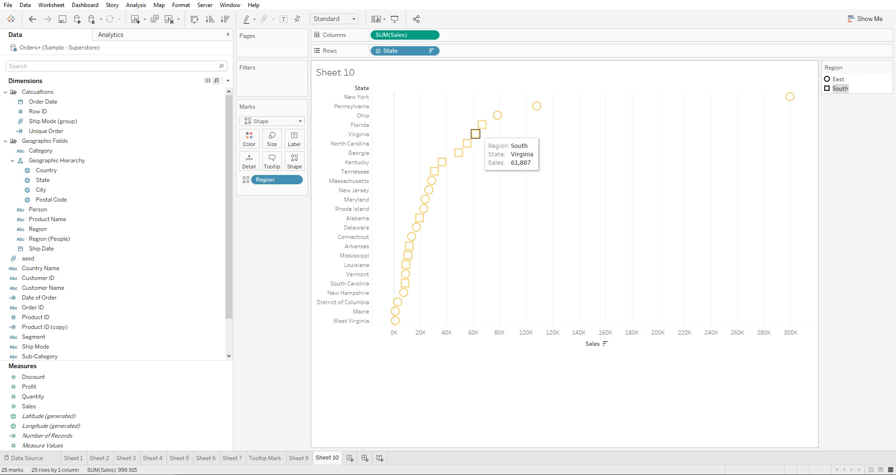
pyautogui.moveTo(419, 218)
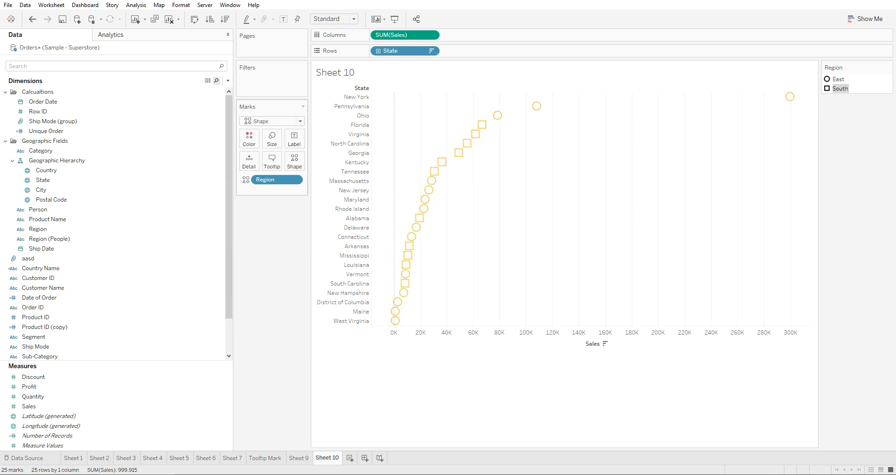
# Give East yellow lightbulbs and South blue envelopes from the Bug Tracking palette
pyautogui.click(293, 161)
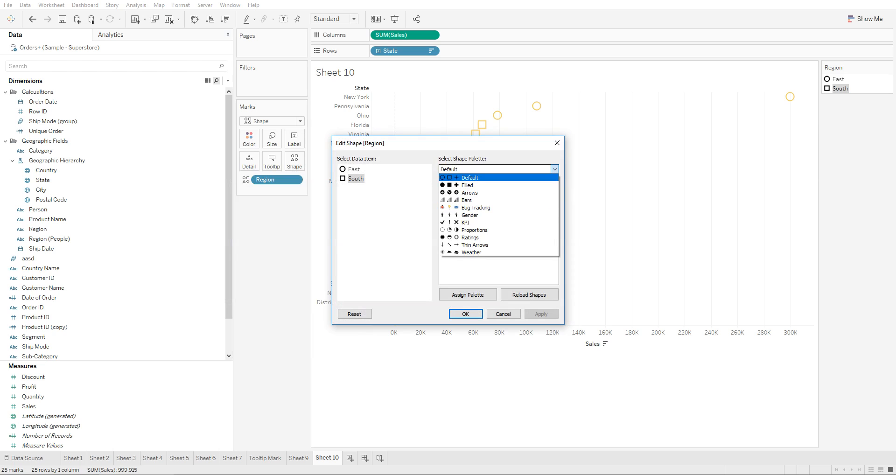
pyautogui.click(470, 215)
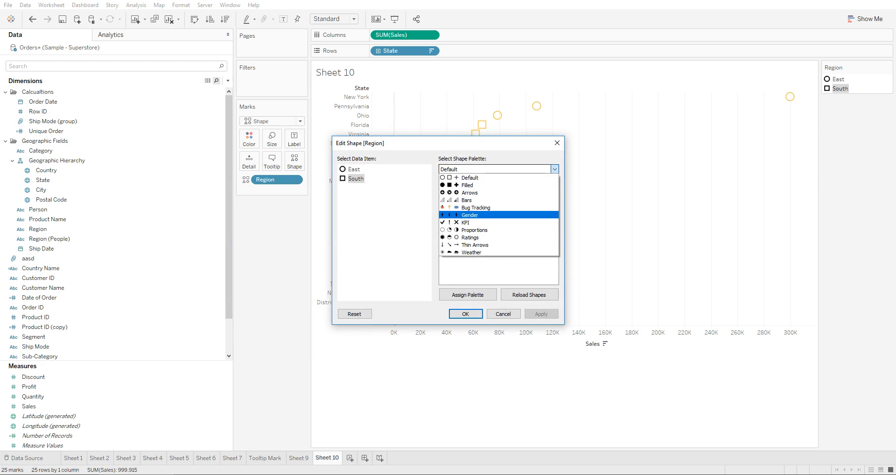
pyautogui.click(469, 215)
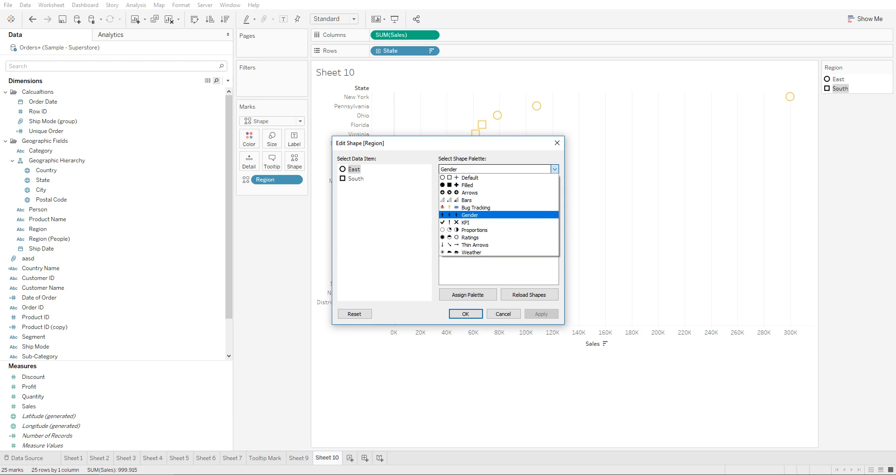
pyautogui.click(475, 207)
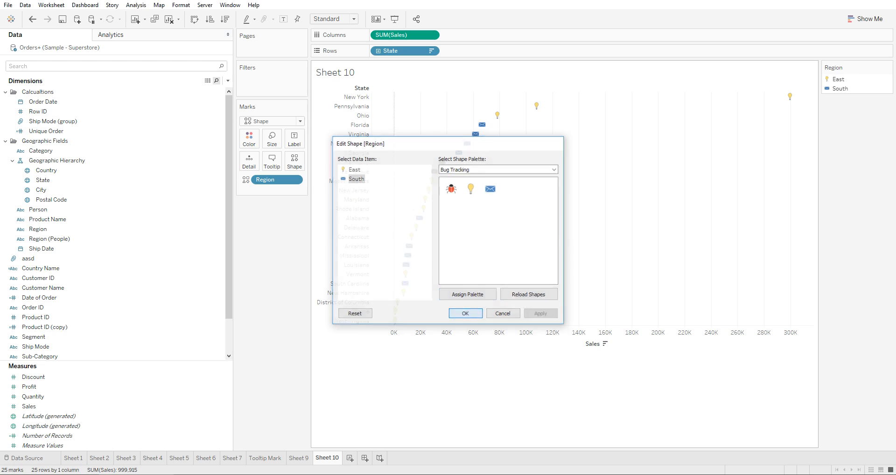
pyautogui.click(465, 313)
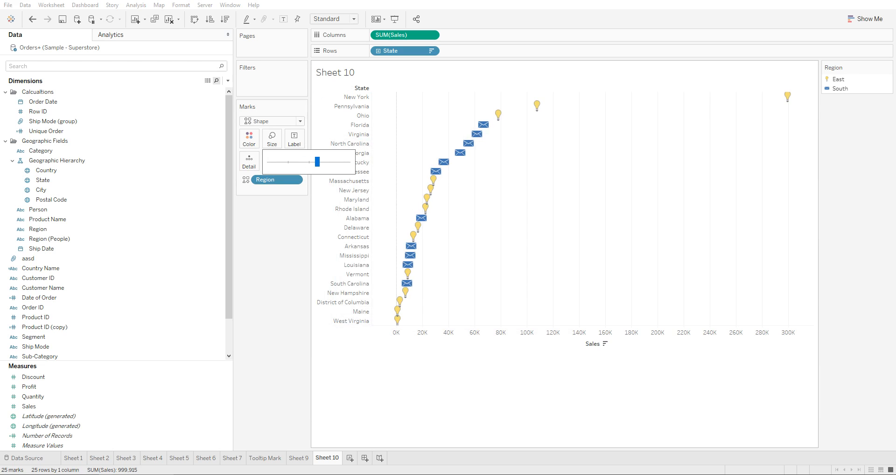
# Change the toolbar fit setting from Standard to Entire View
pyautogui.click(330, 19)
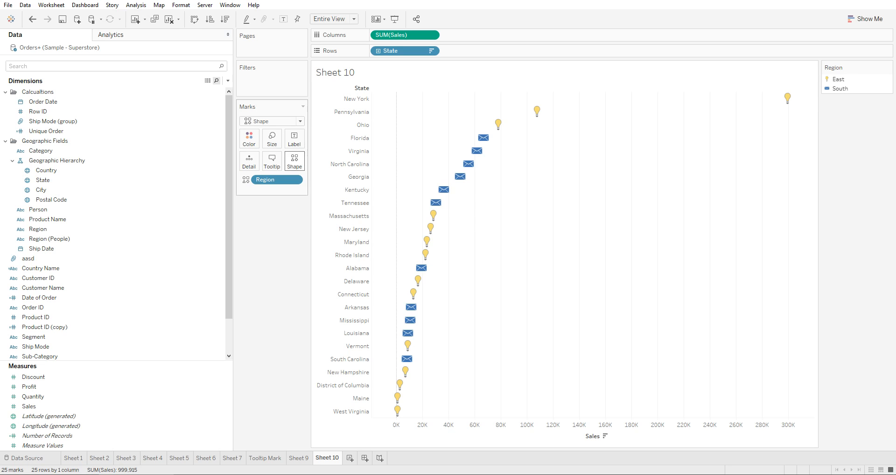
pyautogui.click(293, 161)
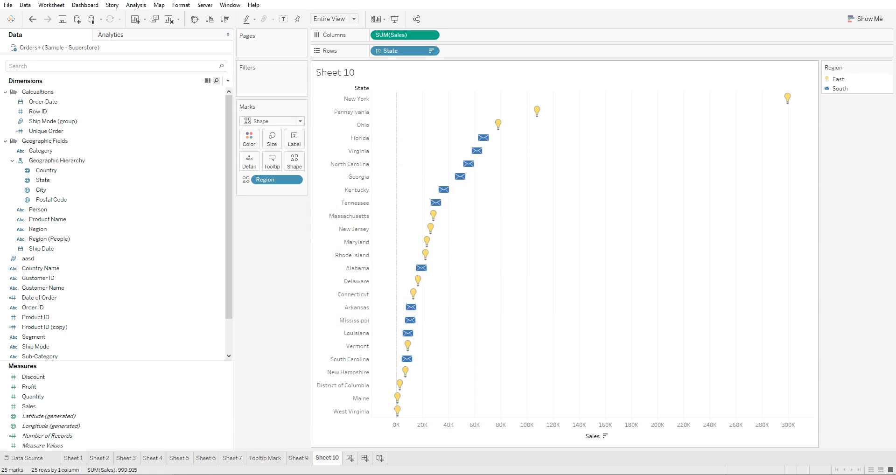
pyautogui.moveTo(397, 397)
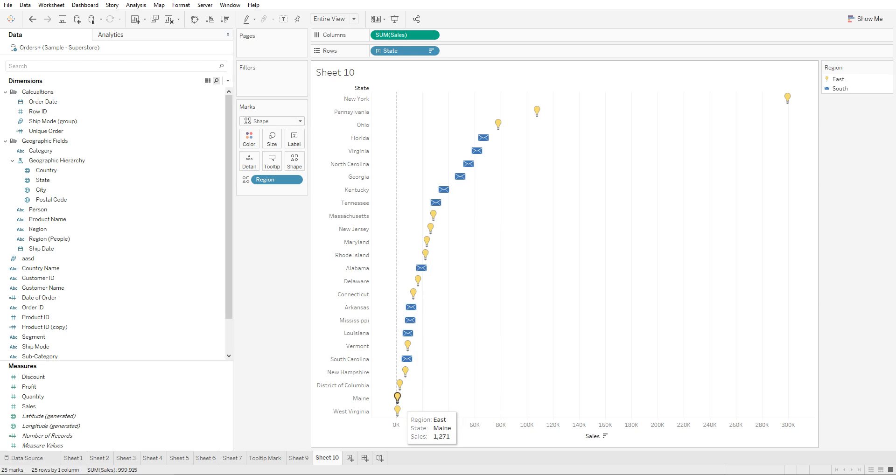